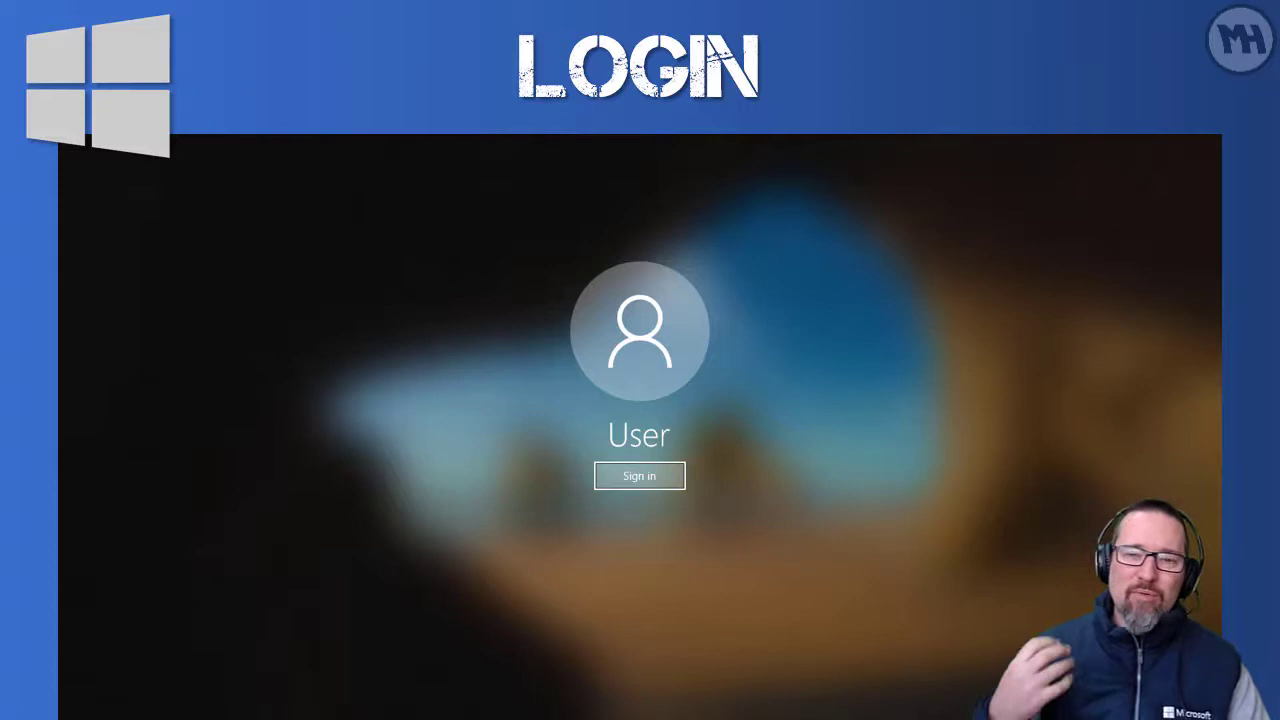
# - Launch Disk Cleanup to its Drive Selection dialog with (C:) selected
pyautogui.click(639, 475)
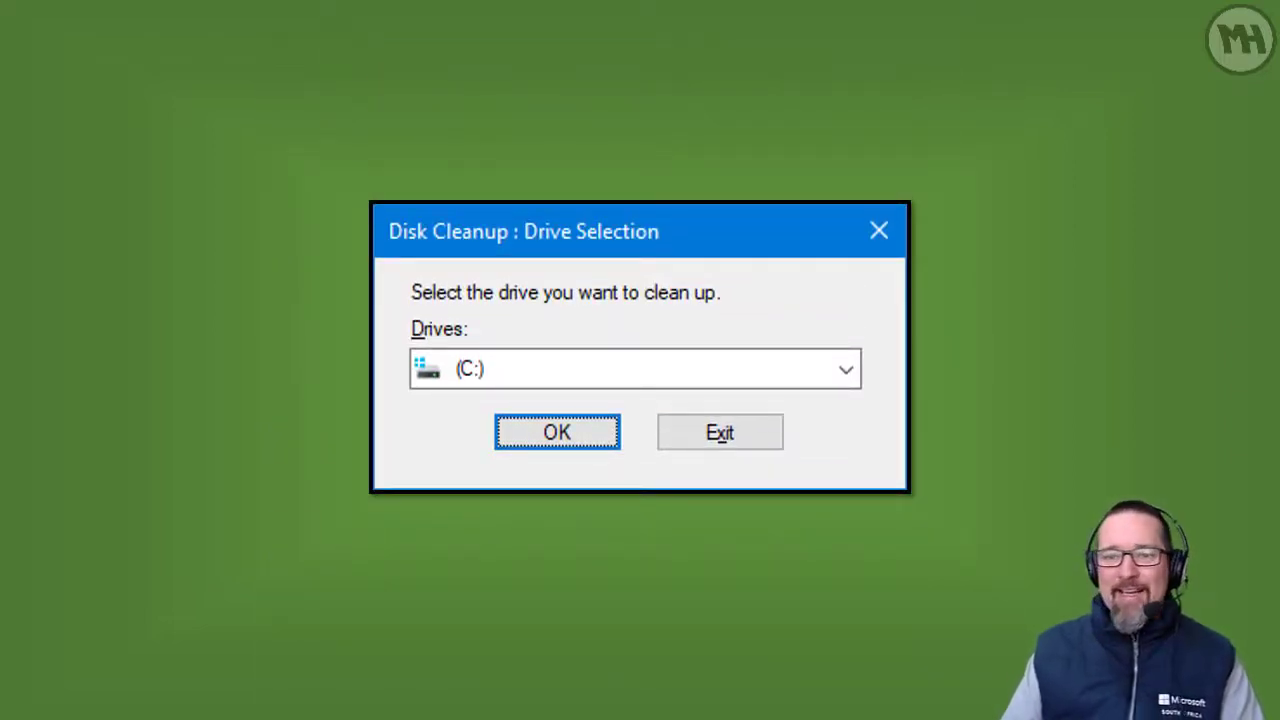
# - Launch Optimize Drives to see C: needing optimization and D: at 0% fragmented
pyautogui.click(556, 431)
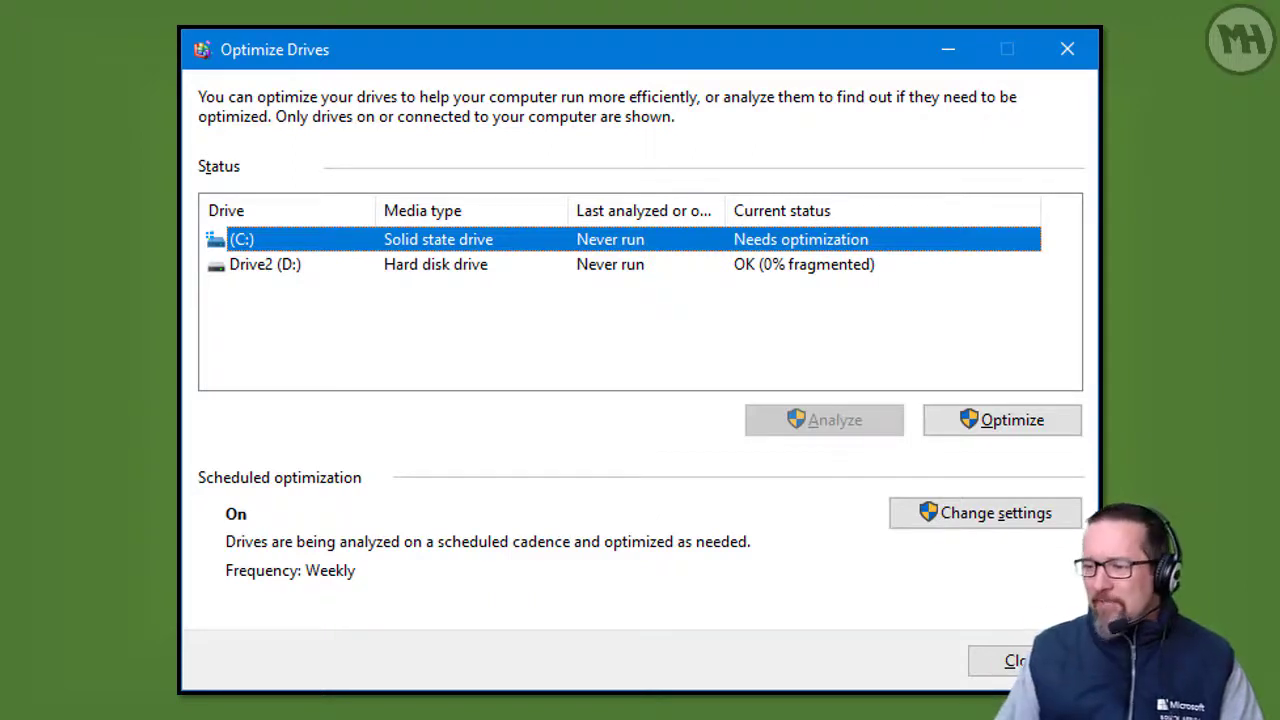
# - Search msconfig and launch System Configuration to view its Services list
pyautogui.write('msconfig')
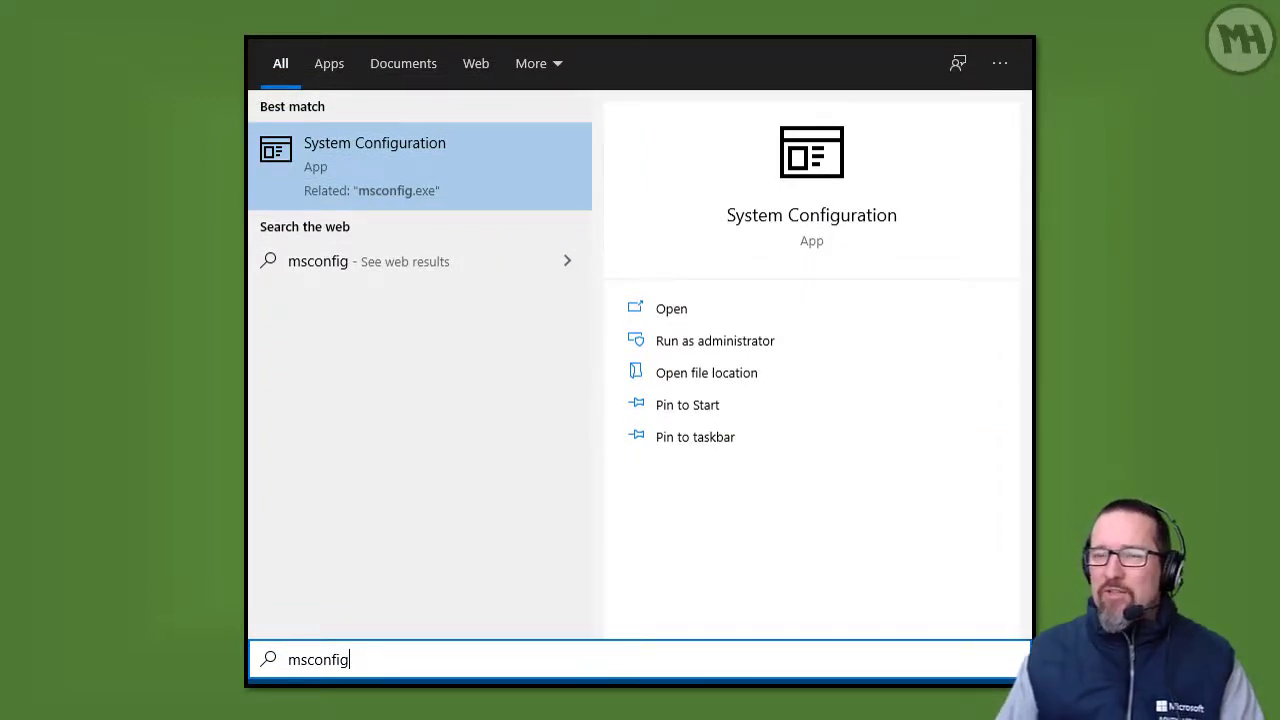
pyautogui.click(374, 142)
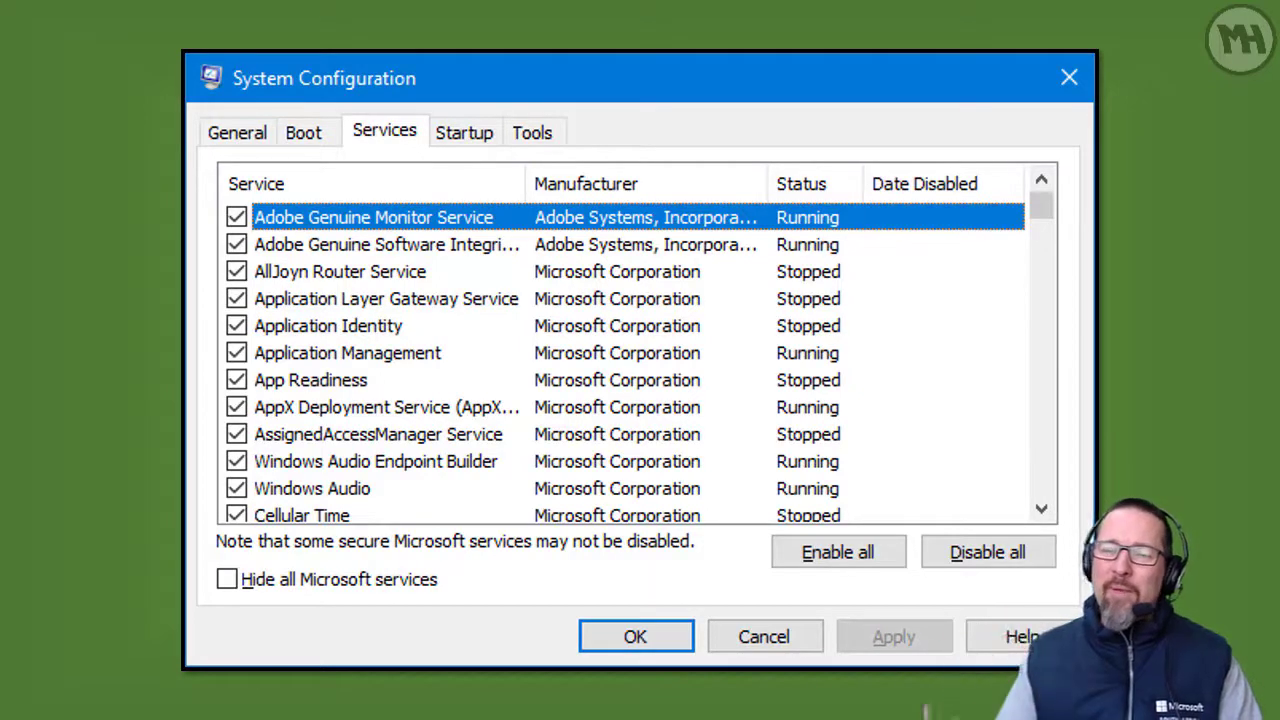
# - Search 'task scheduler' and launch Task Scheduler to browse its task library
pyautogui.write('task scheduler')
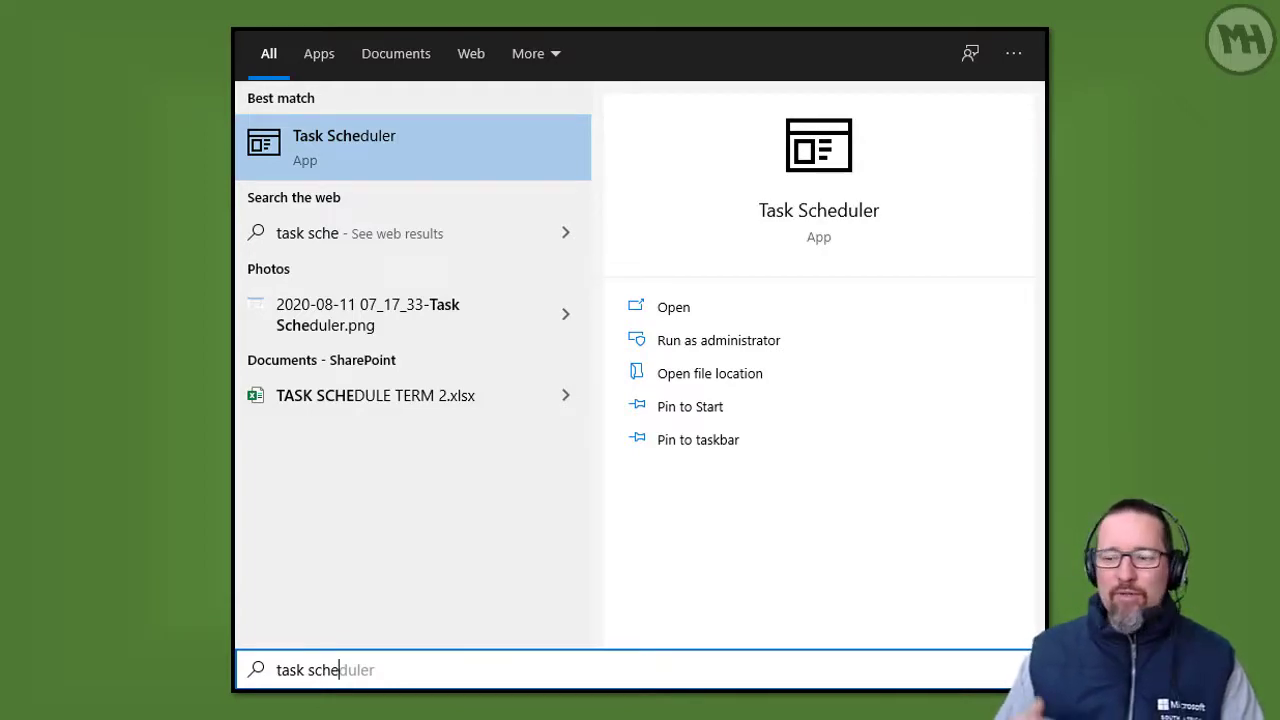
pyautogui.click(673, 307)
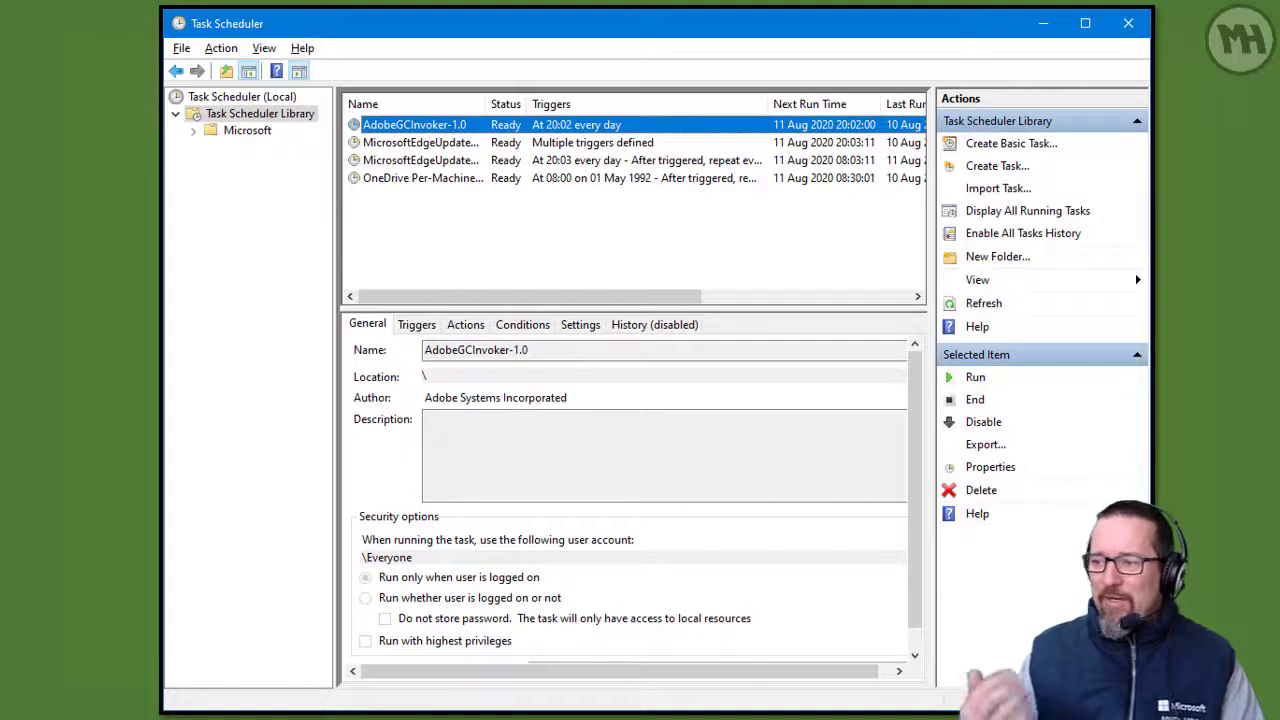